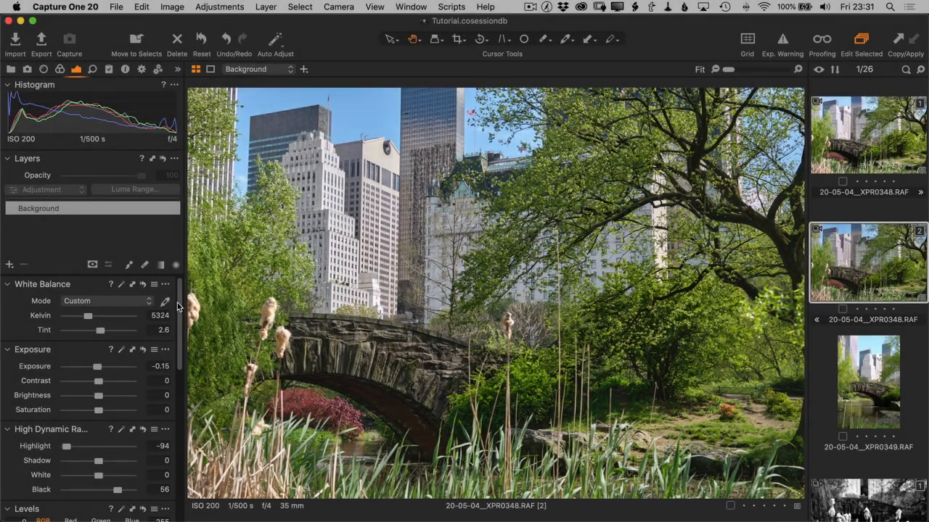
# - Enable Black & White on the bridge variant and adjust the Red, Green, Cyan and Blue sensitivity sliders
pyautogui.scroll(-3)
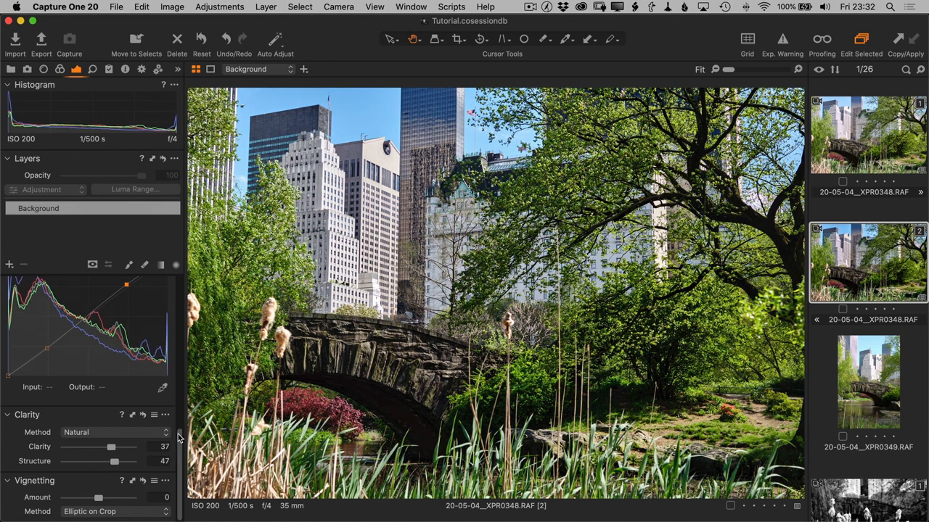
pyautogui.click(458, 38)
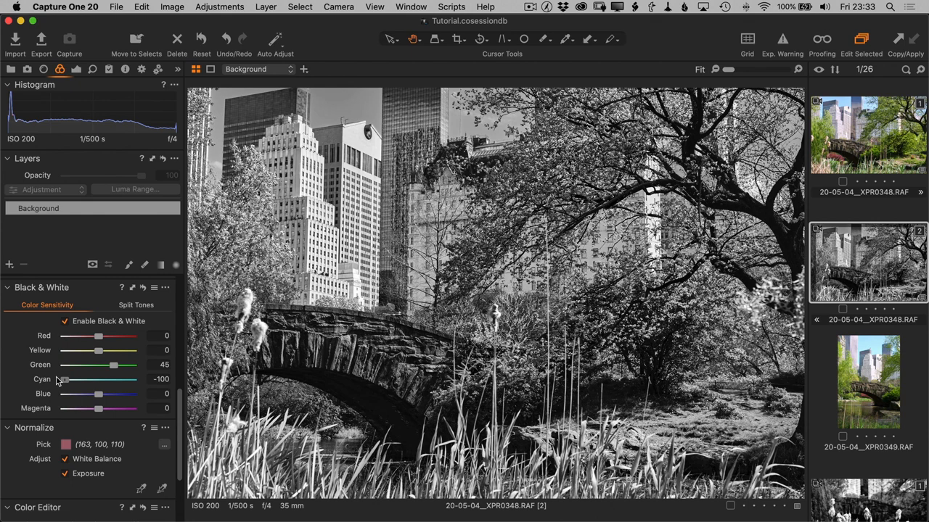
pyautogui.moveTo(114, 365); pyautogui.dragTo(129, 364)
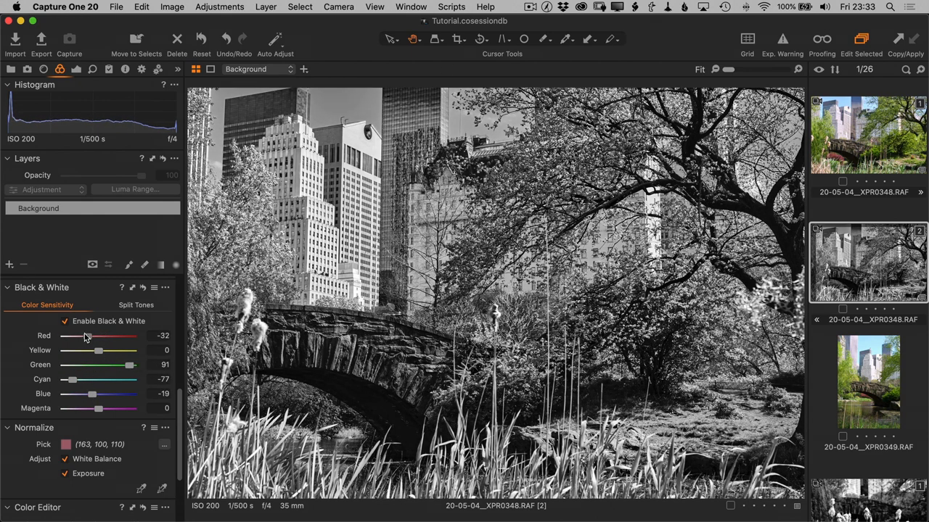
pyautogui.moveTo(87, 335); pyautogui.dragTo(84, 336)
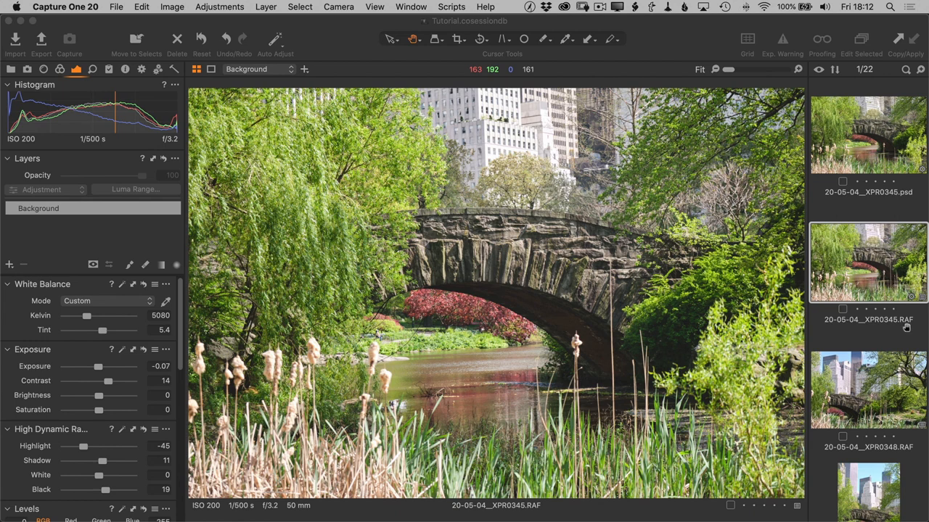
pyautogui.moveTo(465, 341)
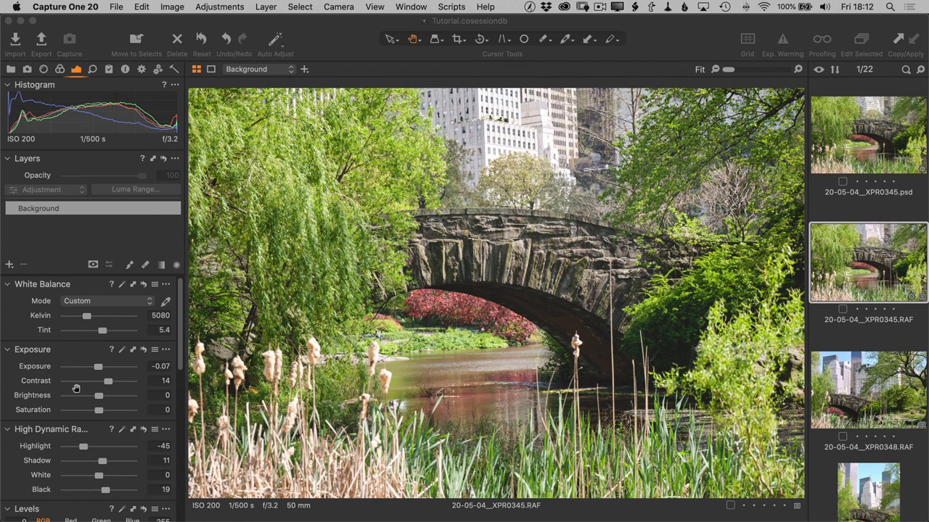
pyautogui.moveTo(896, 290)
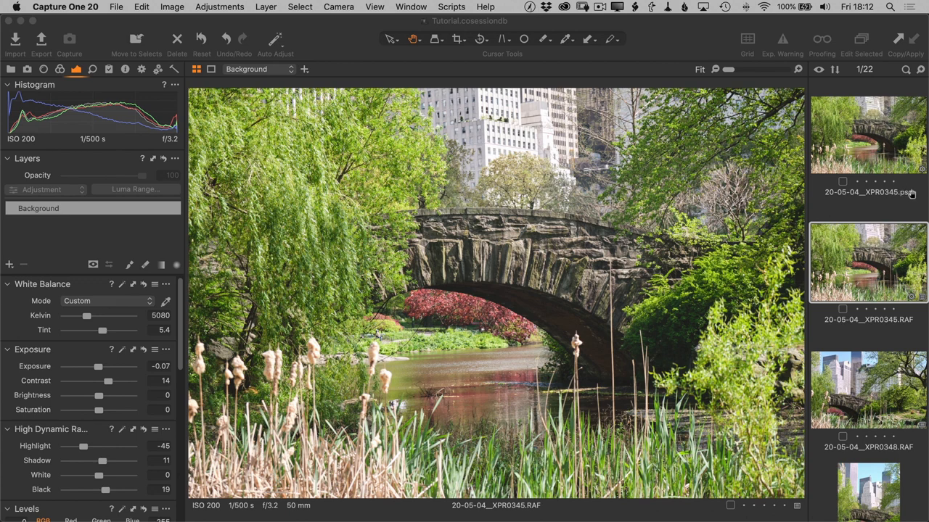
# - Preview the XPR0345 PSD variant, then select the green-tagged squirrel photo XPR0384.RAF
pyautogui.click(868, 135)
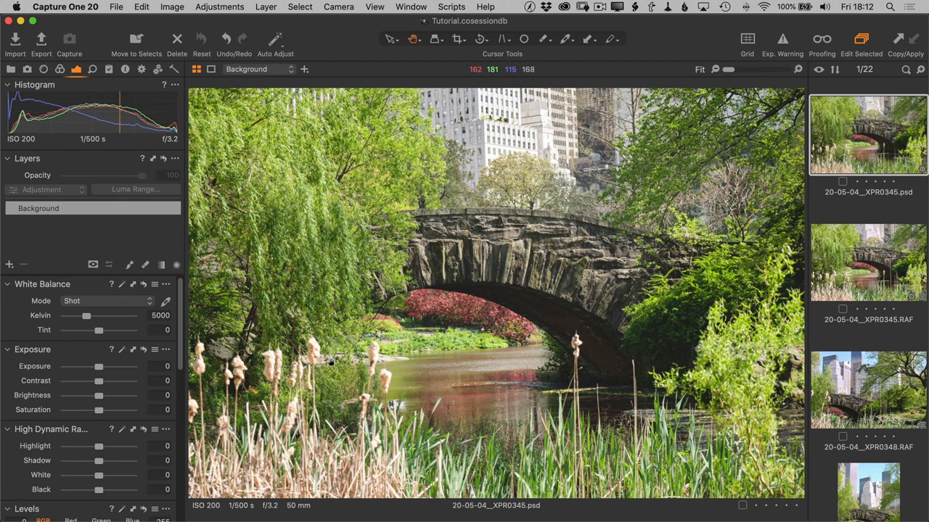
pyautogui.moveTo(180, 414)
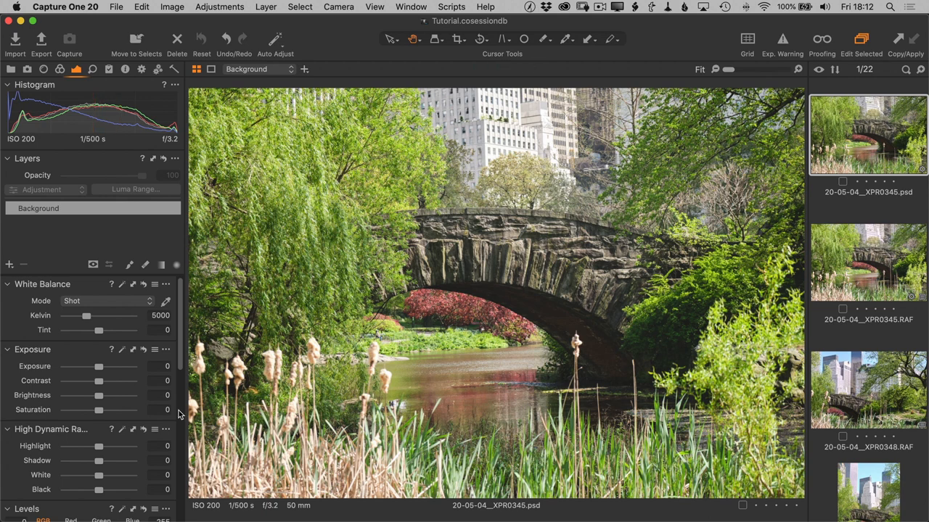
pyautogui.moveTo(124, 402)
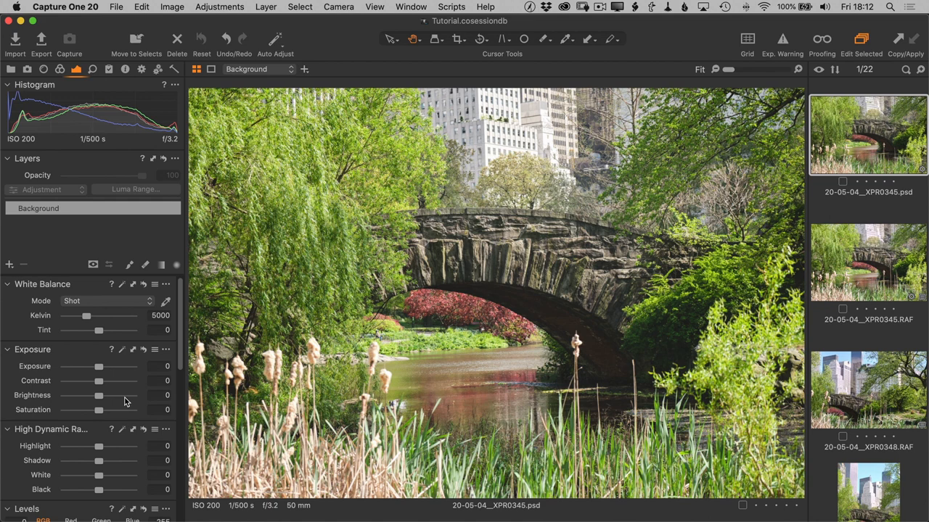
pyautogui.click(868, 390)
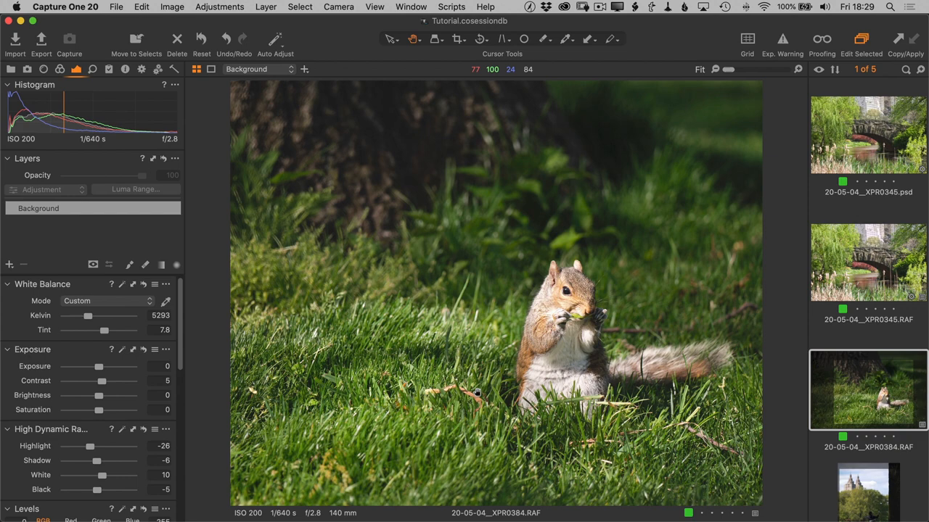
# - Choose Edit With Adobe Photoshop 2020 and keep PSD, 16 bit, Adobe RGB output
pyautogui.click(172, 7)
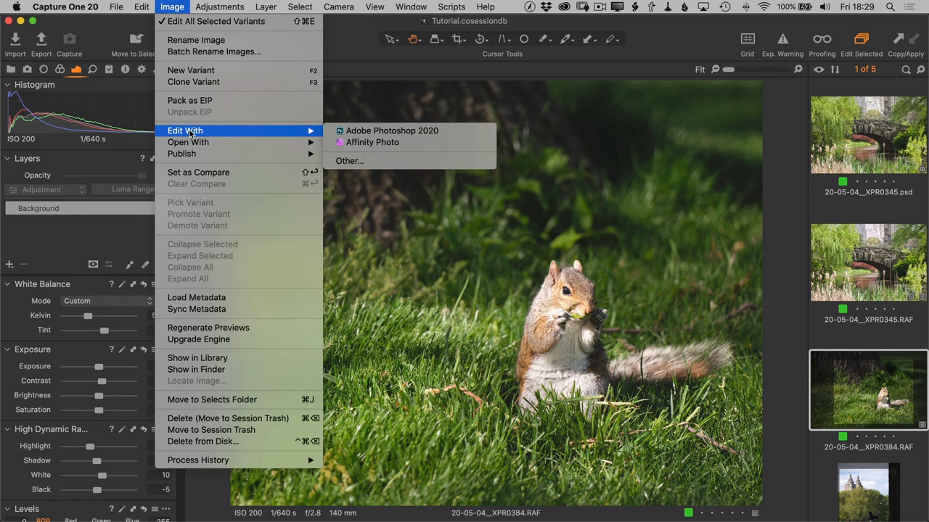
pyautogui.moveTo(392, 130)
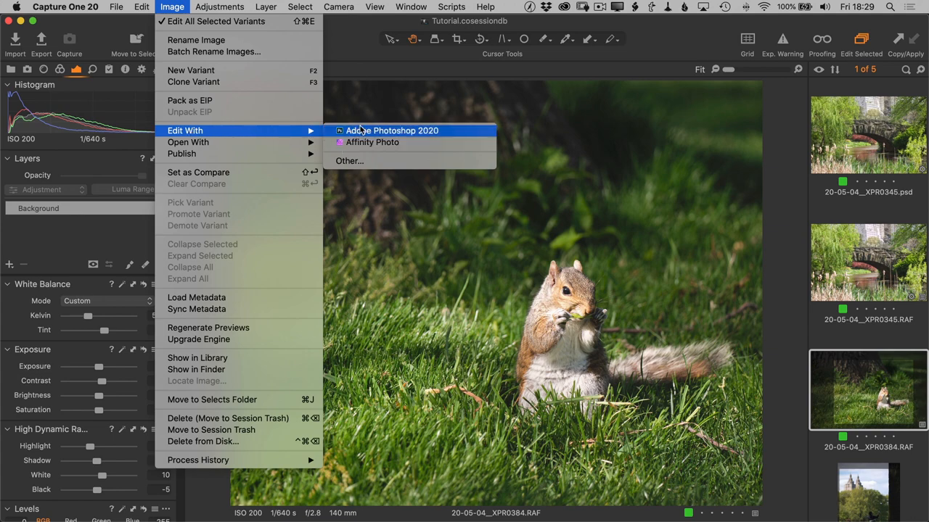
pyautogui.click(392, 130)
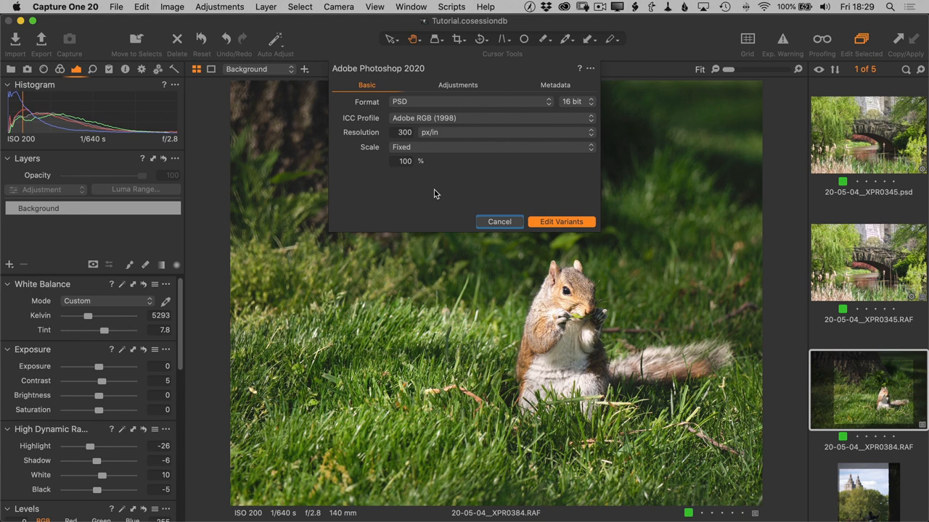
pyautogui.click(472, 101)
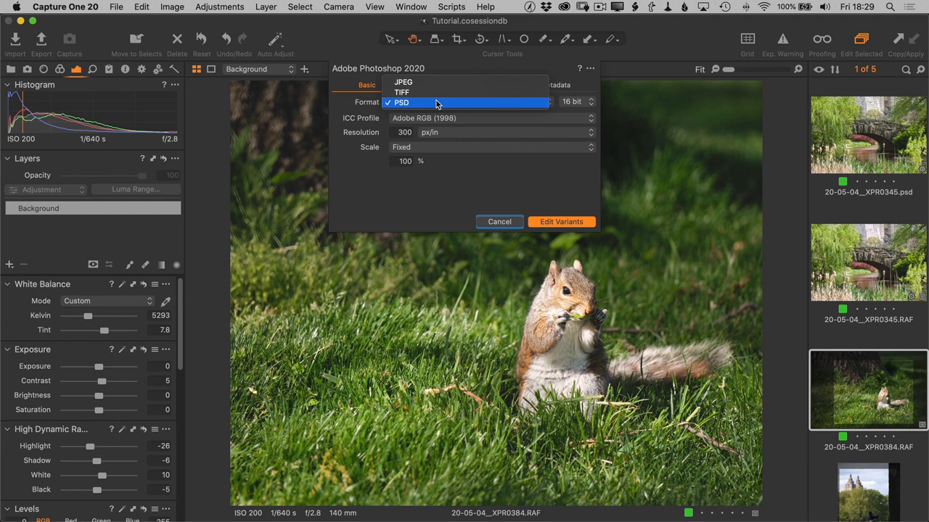
pyautogui.click(401, 102)
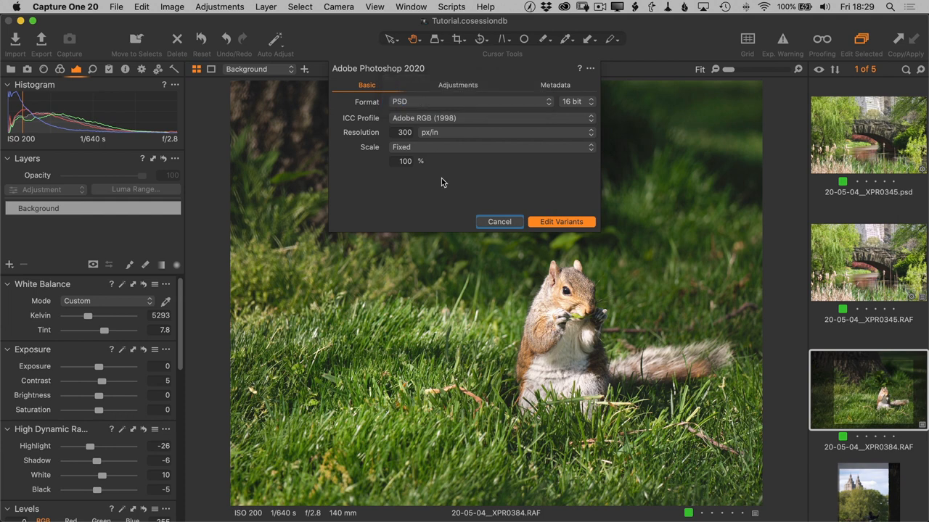
pyautogui.moveTo(446, 175)
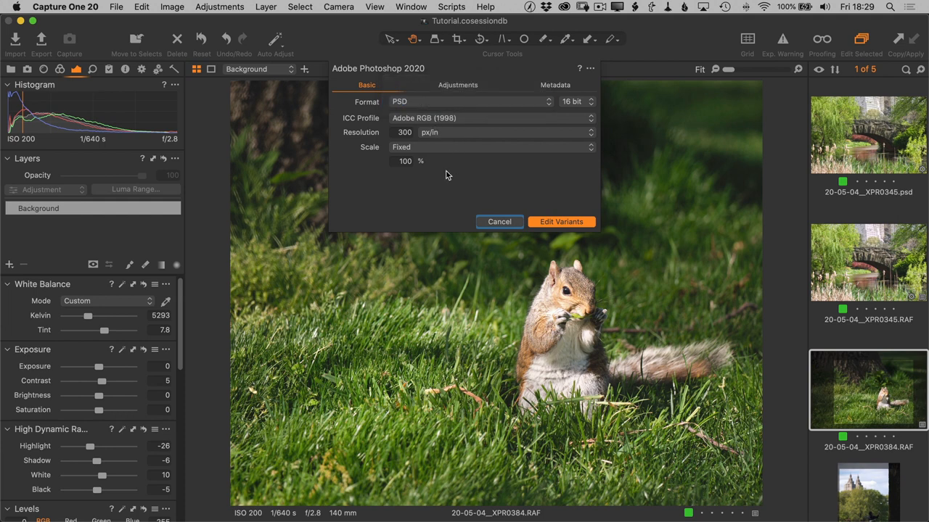
pyautogui.moveTo(581, 102)
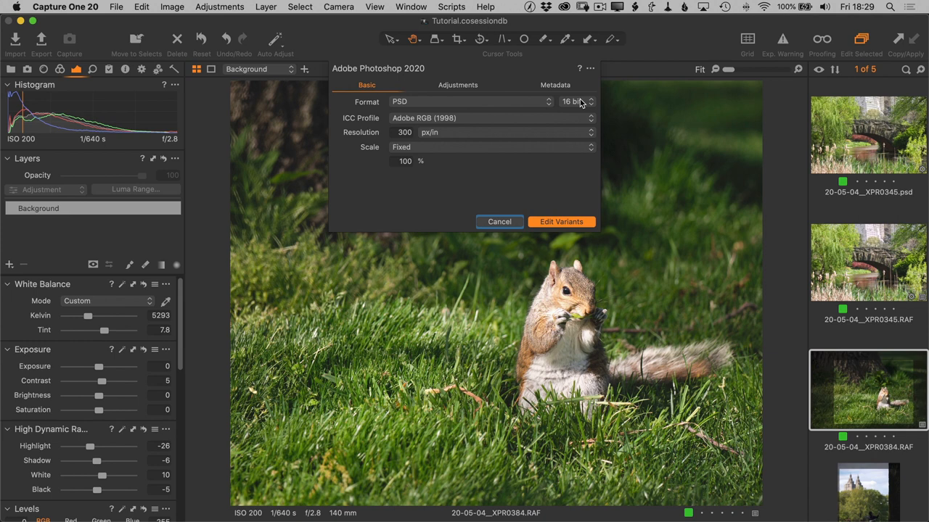
pyautogui.moveTo(471, 92)
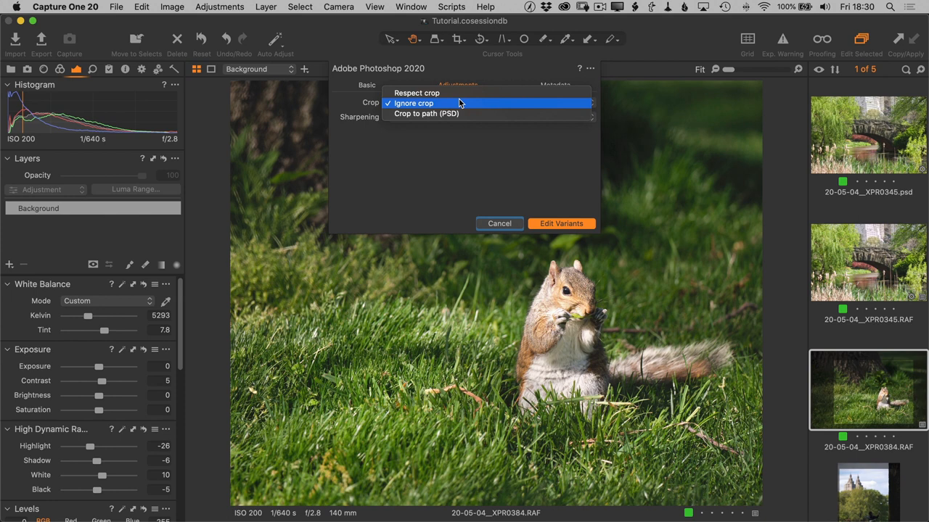
pyautogui.moveTo(477, 109)
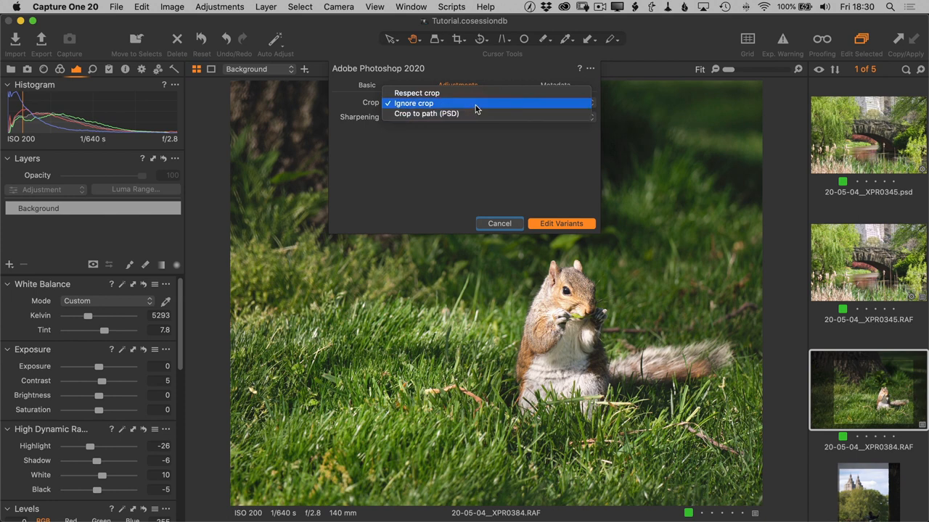
pyautogui.moveTo(476, 114)
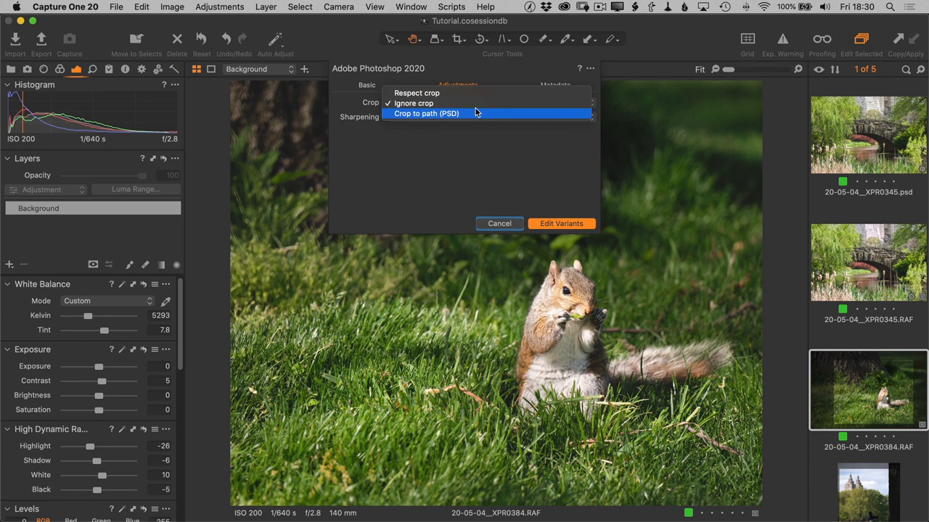
# - Review the Crop handling choice: Respect crop, Ignore crop or Crop to path
pyautogui.click(554, 85)
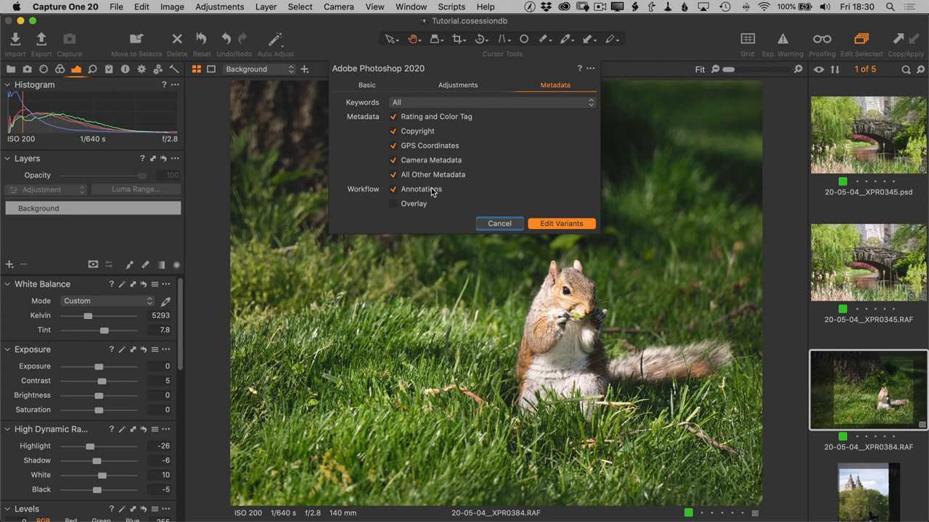
pyautogui.moveTo(434, 195)
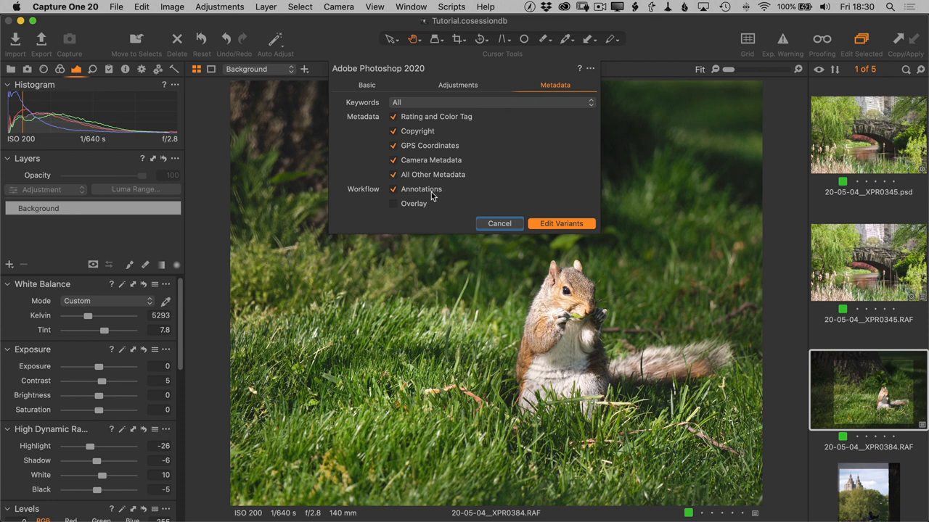
pyautogui.moveTo(430, 195)
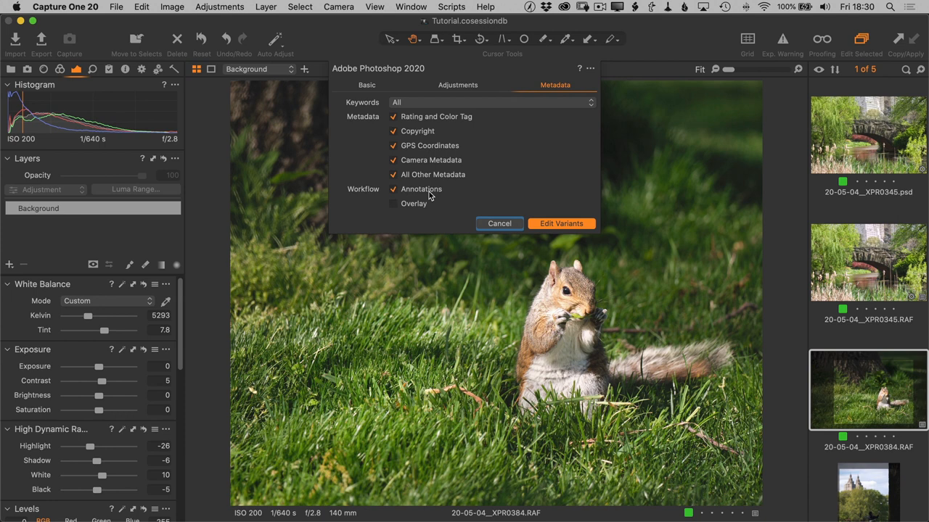
pyautogui.moveTo(626, 203)
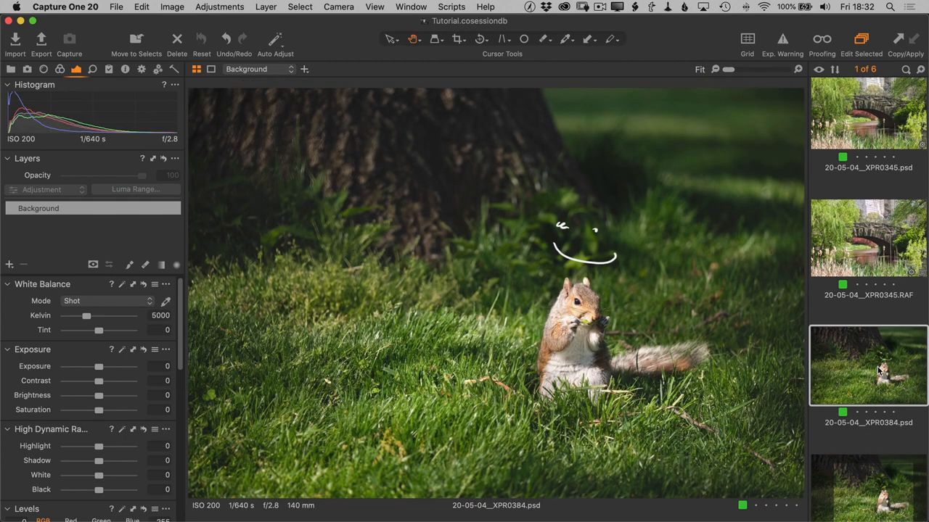
# - Select the juggler photo, review the Adjustments and Metadata settings, and create the Affinity Photo variant
pyautogui.click(868, 459)
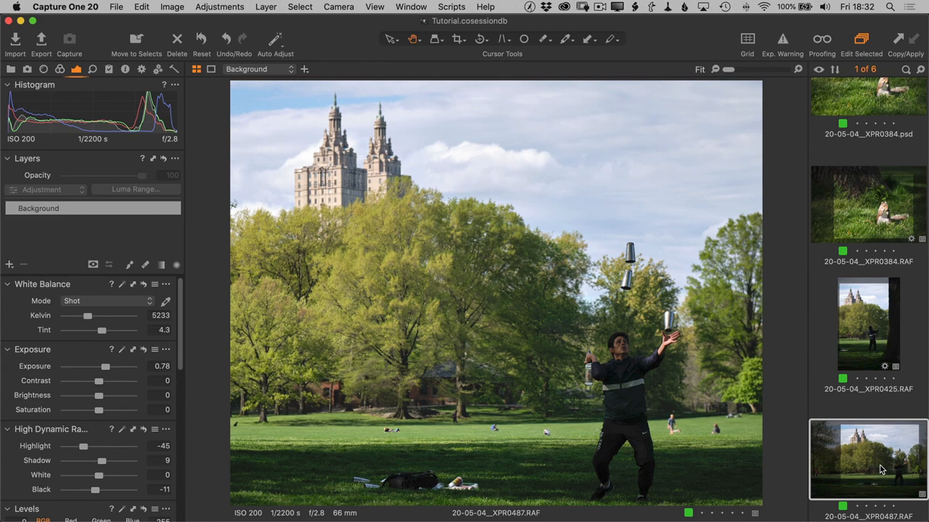
pyautogui.click(172, 6)
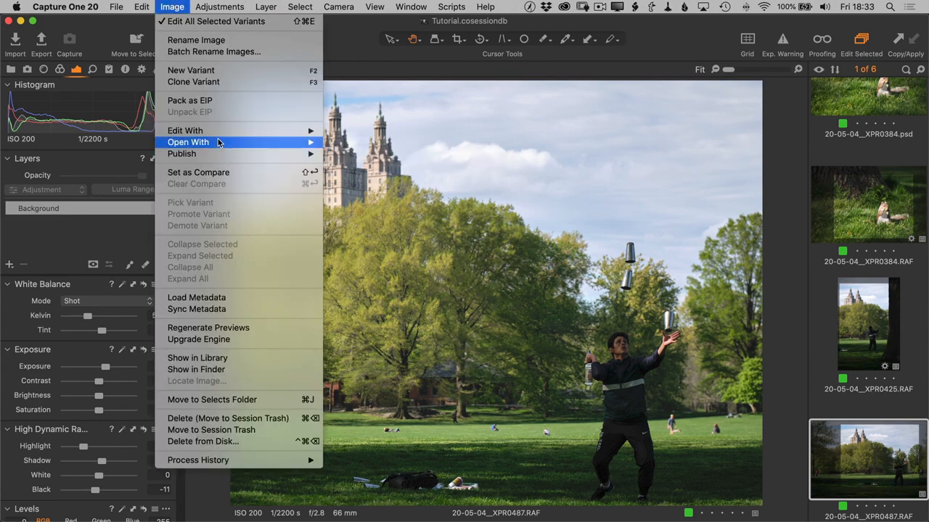
pyautogui.moveTo(185, 131)
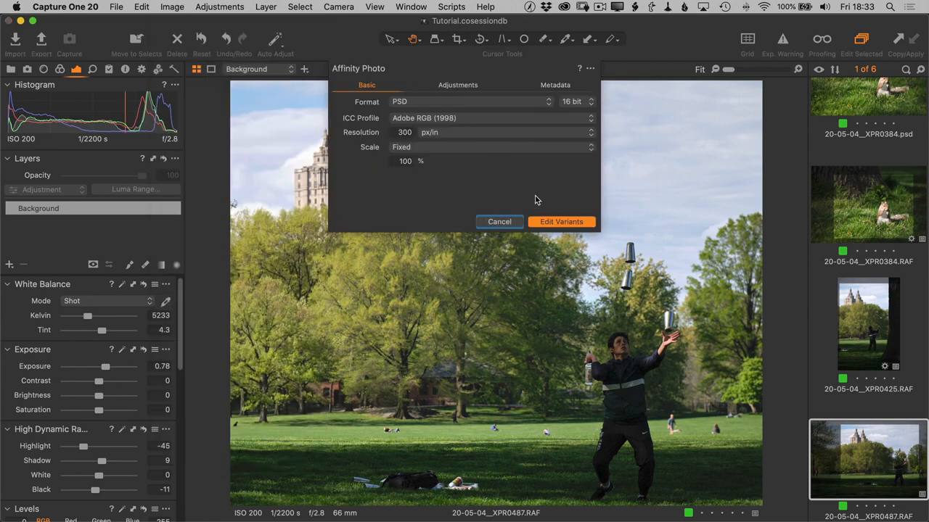
pyautogui.moveTo(550, 212)
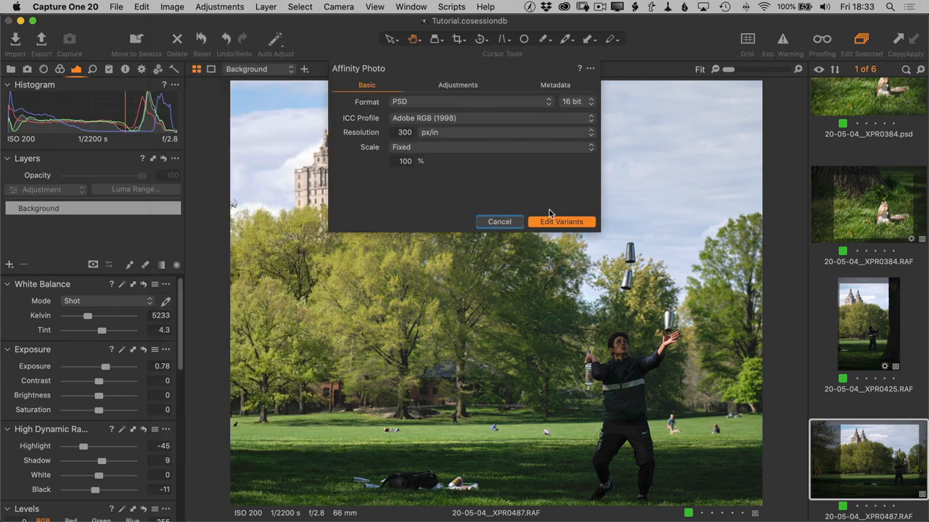
pyautogui.click(457, 85)
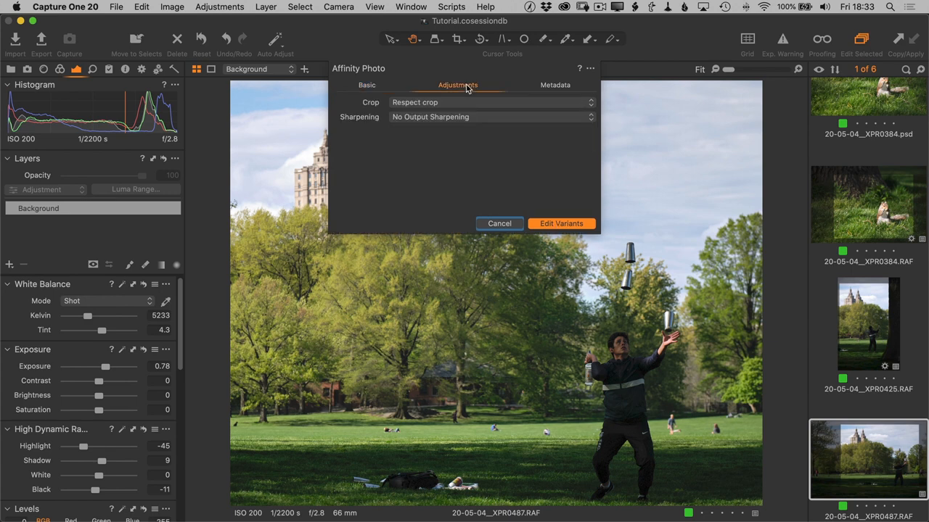
pyautogui.click(555, 85)
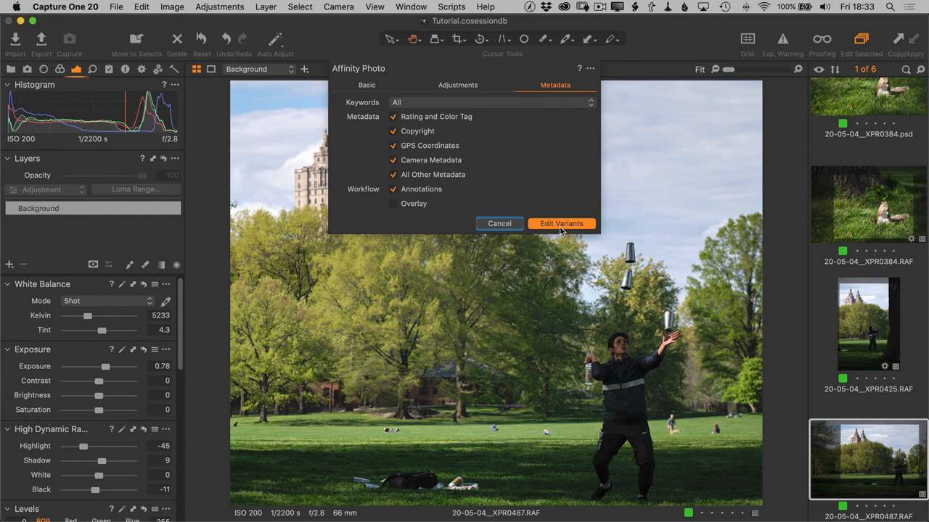
pyautogui.click(561, 224)
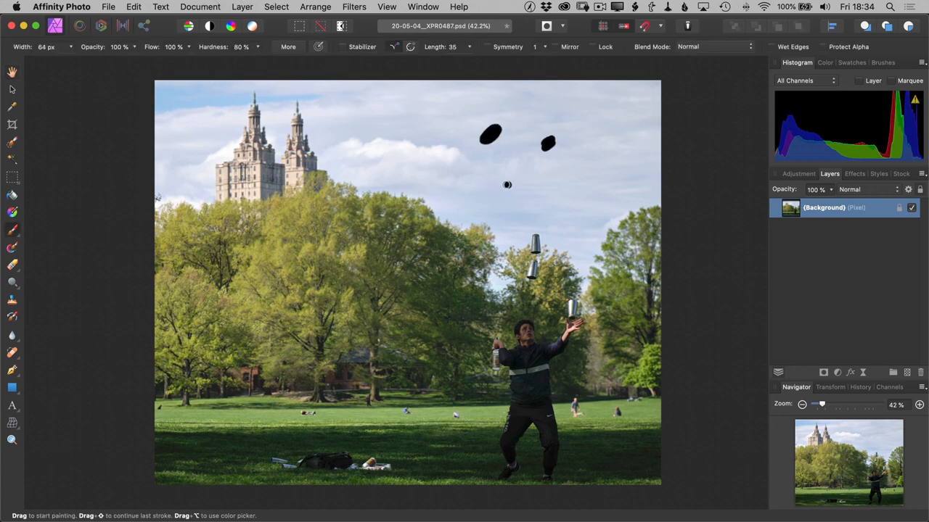
# - Paint the smiley's mouth in the sky and cancel the Save dialog
pyautogui.moveTo(493, 189); pyautogui.dragTo(551, 188)
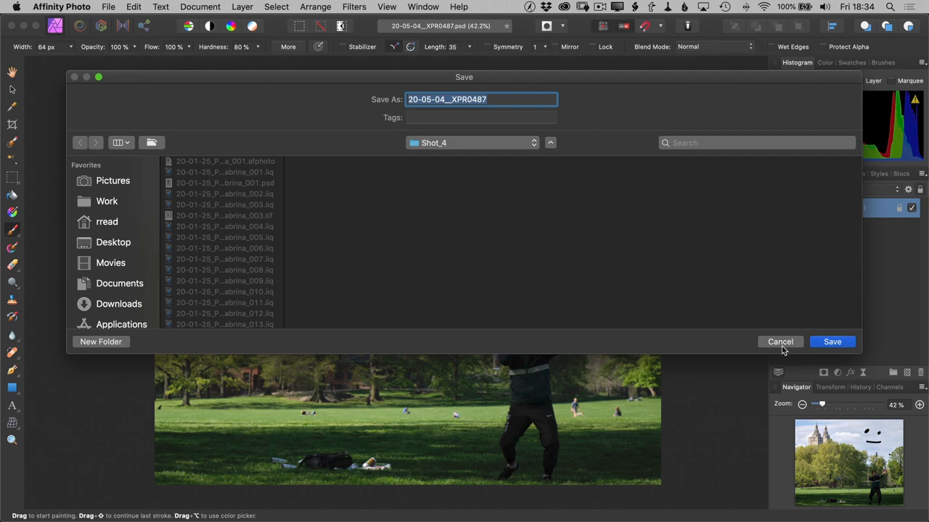
pyautogui.click(780, 342)
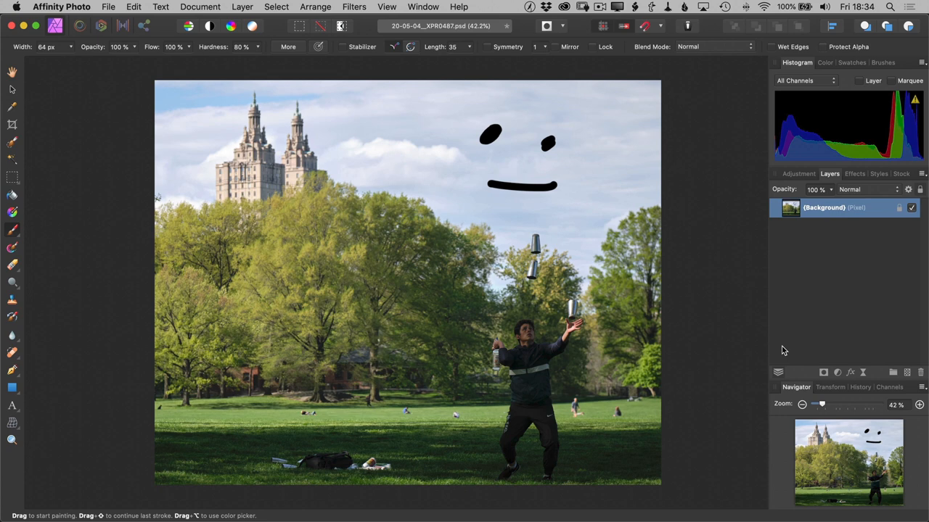
pyautogui.click(188, 160)
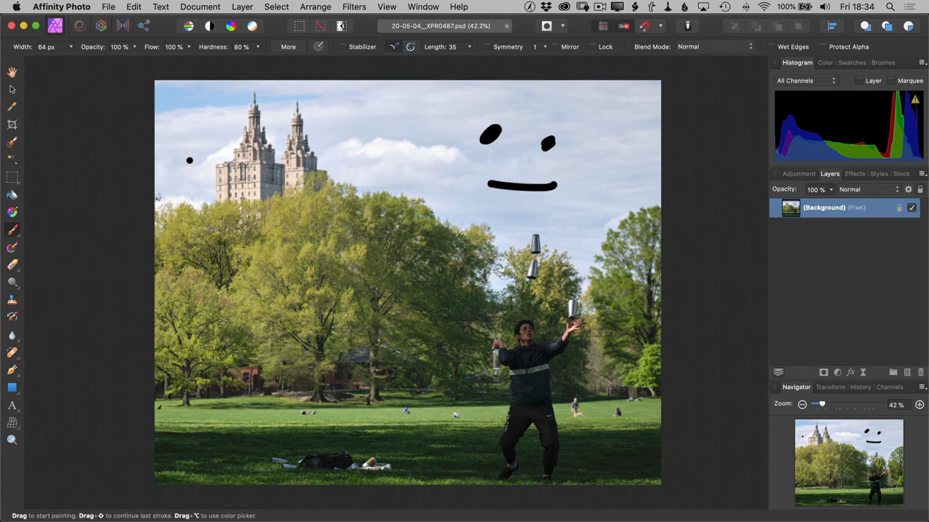
pyautogui.click(61, 6)
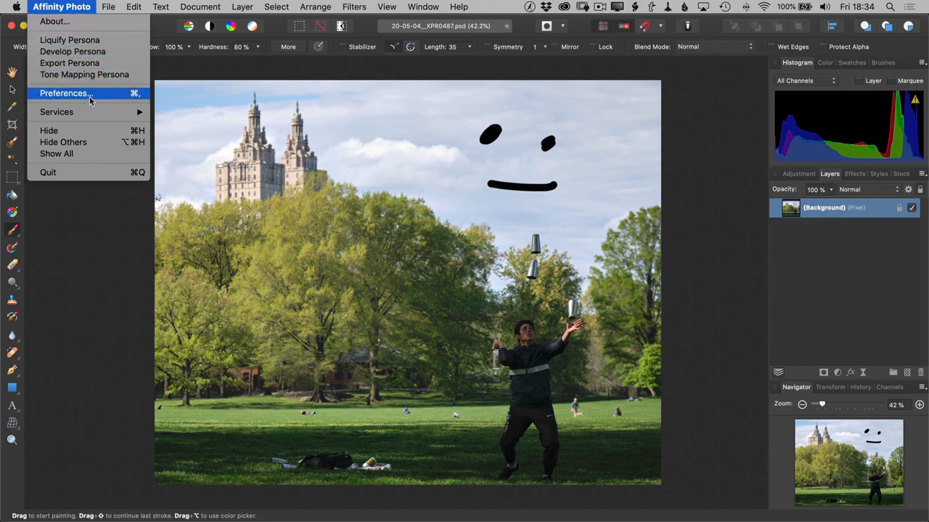
# - Tick Enable "Save" over imported PSD files in General preferences and close them
pyautogui.click(63, 92)
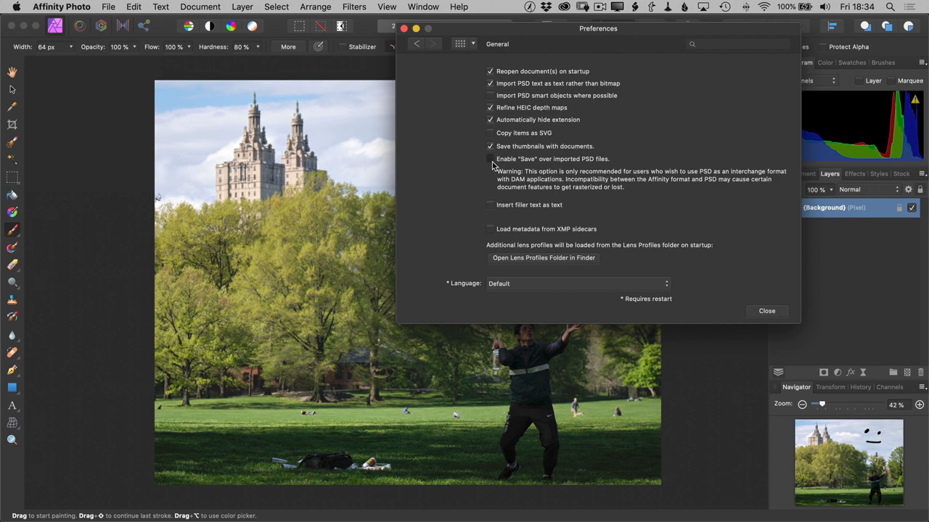
pyautogui.click(490, 159)
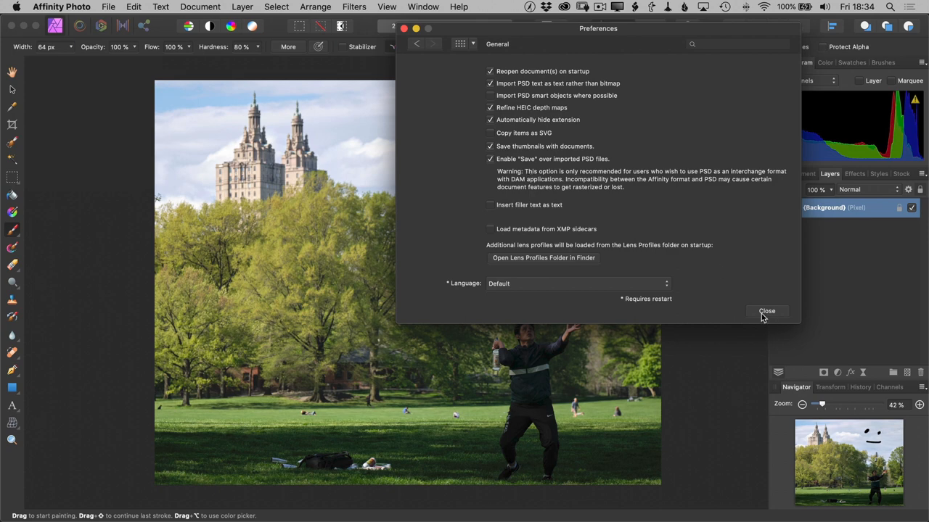
pyautogui.click(767, 311)
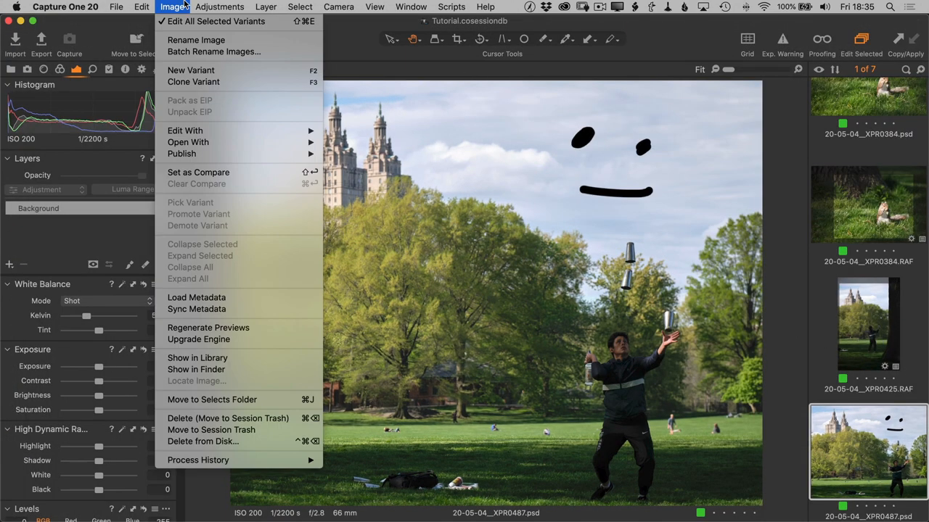
pyautogui.moveTo(185, 131)
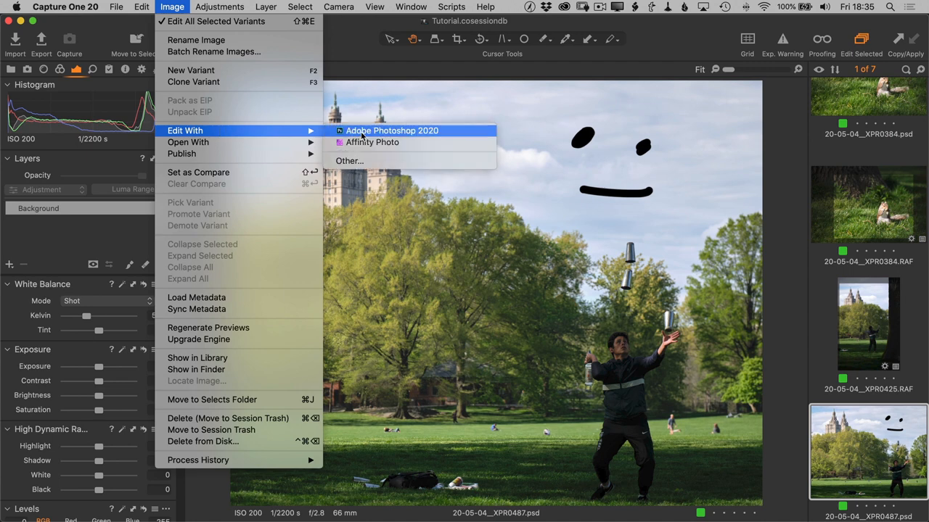
pyautogui.moveTo(372, 142)
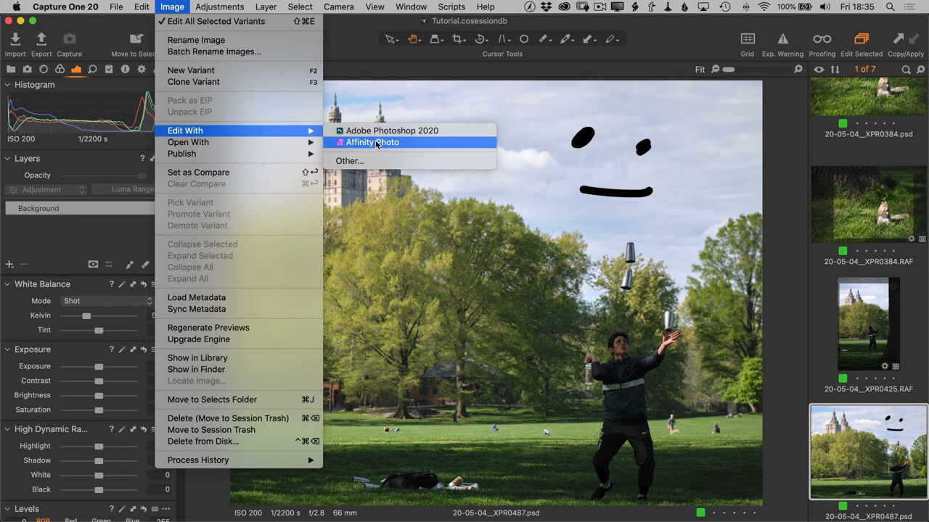
pyautogui.click(65, 6)
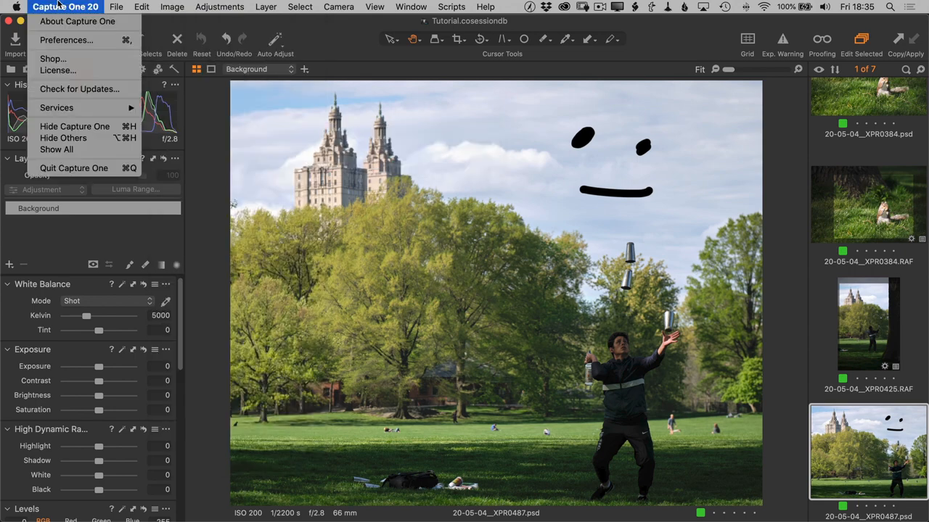
pyautogui.click(66, 40)
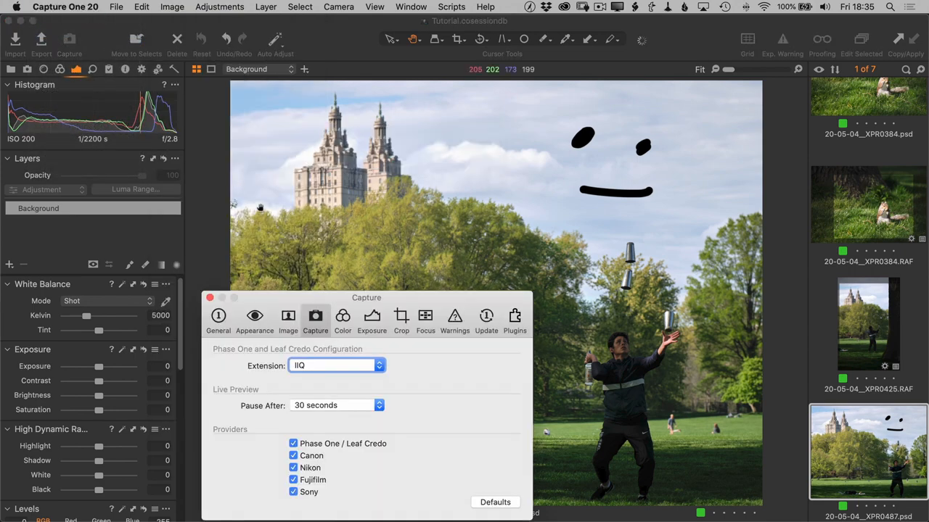
pyautogui.moveTo(367, 298); pyautogui.dragTo(412, 80)
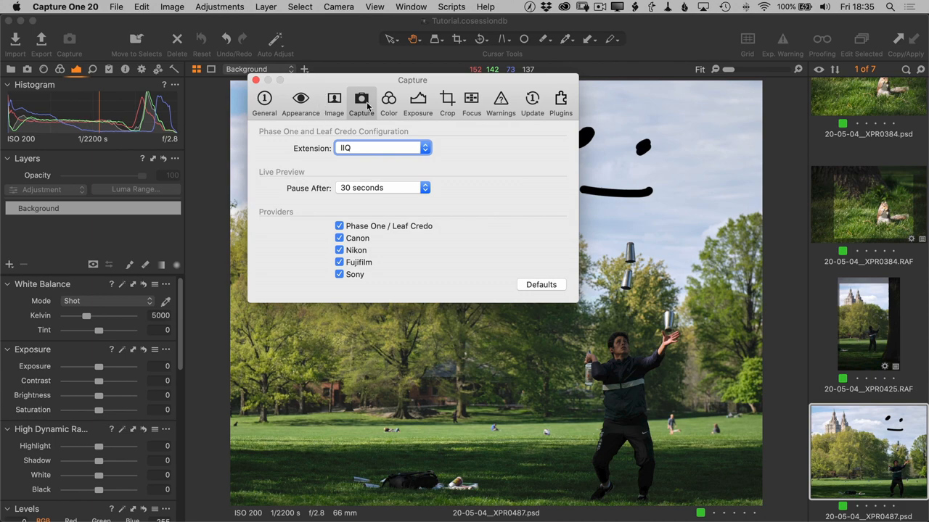
pyautogui.click(560, 101)
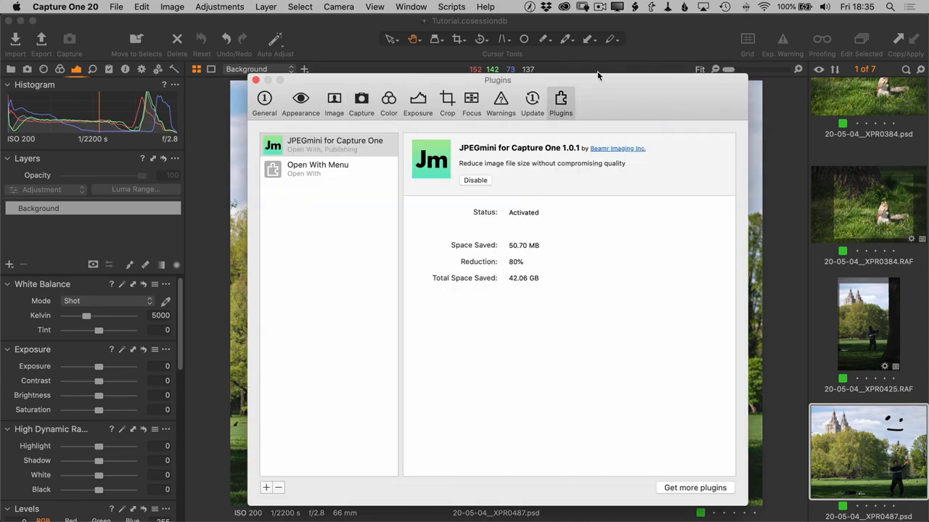
pyautogui.click(318, 168)
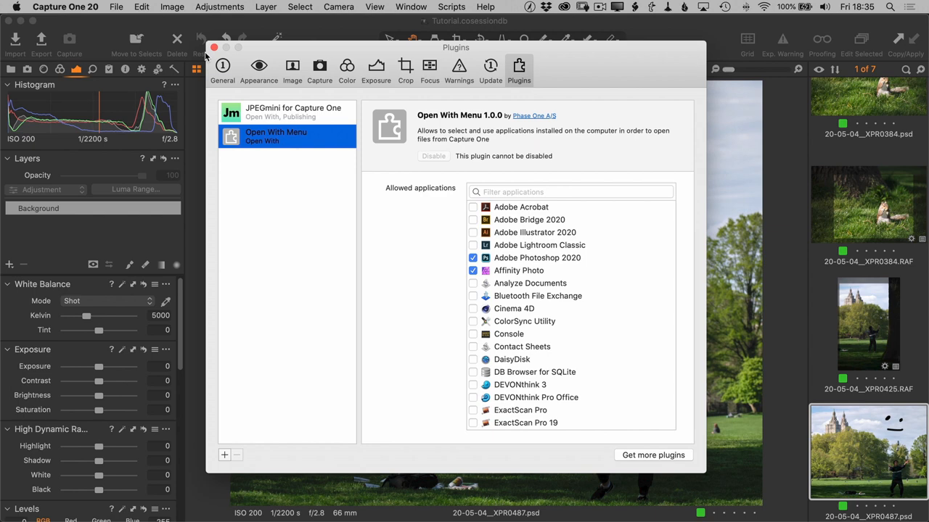
pyautogui.click(213, 47)
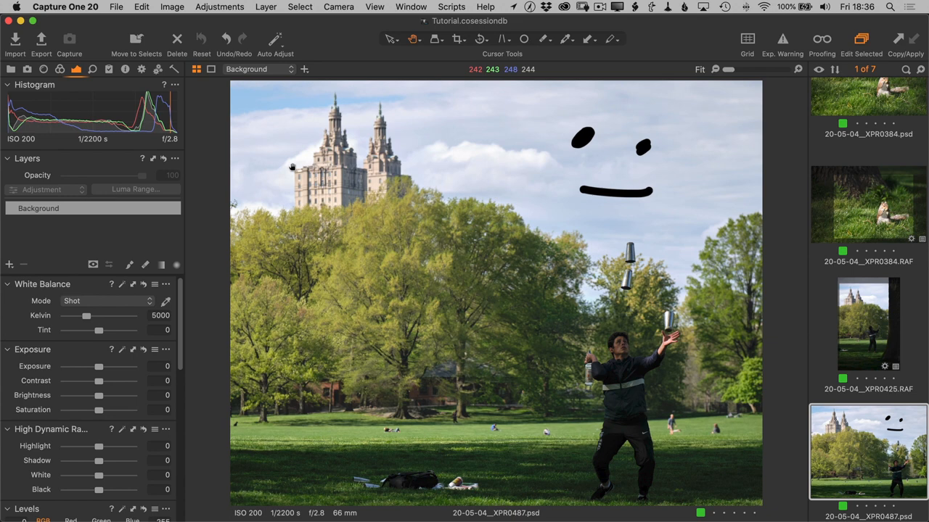
pyautogui.moveTo(220, 358)
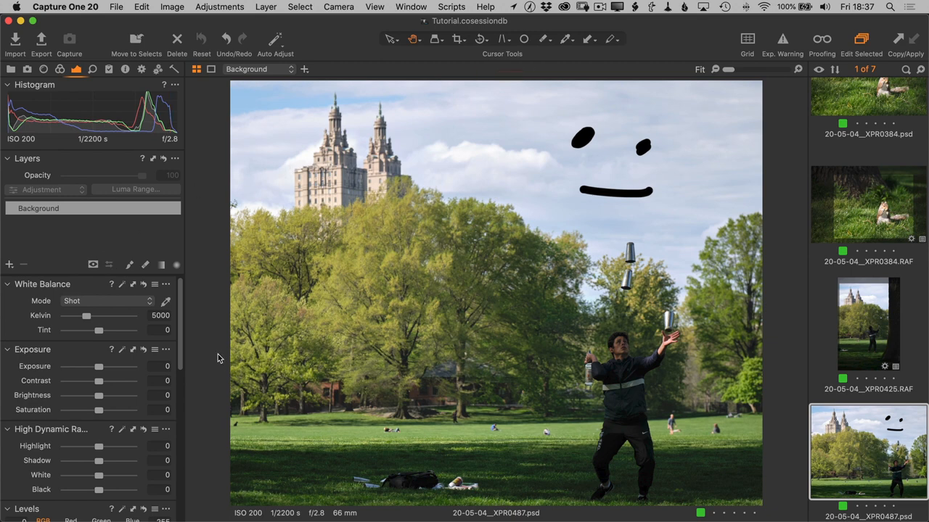
pyautogui.moveTo(182, 328)
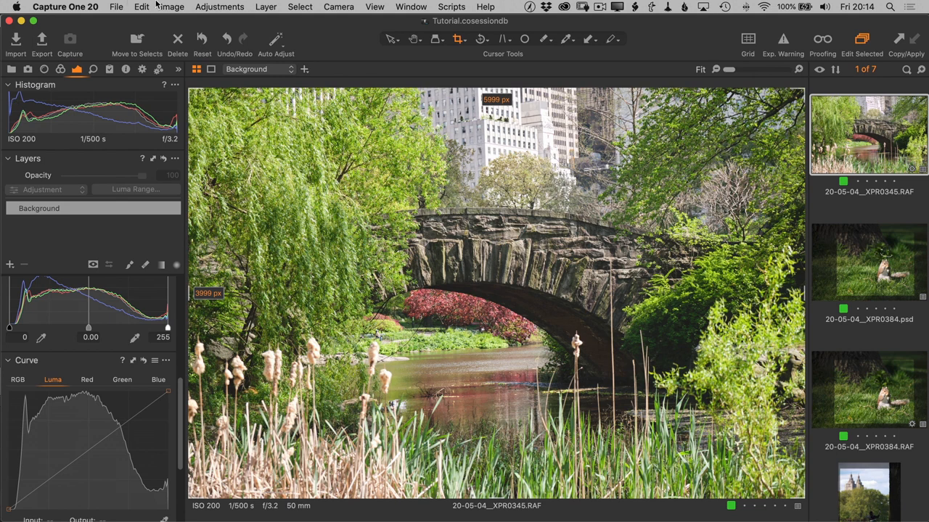
pyautogui.click(171, 7)
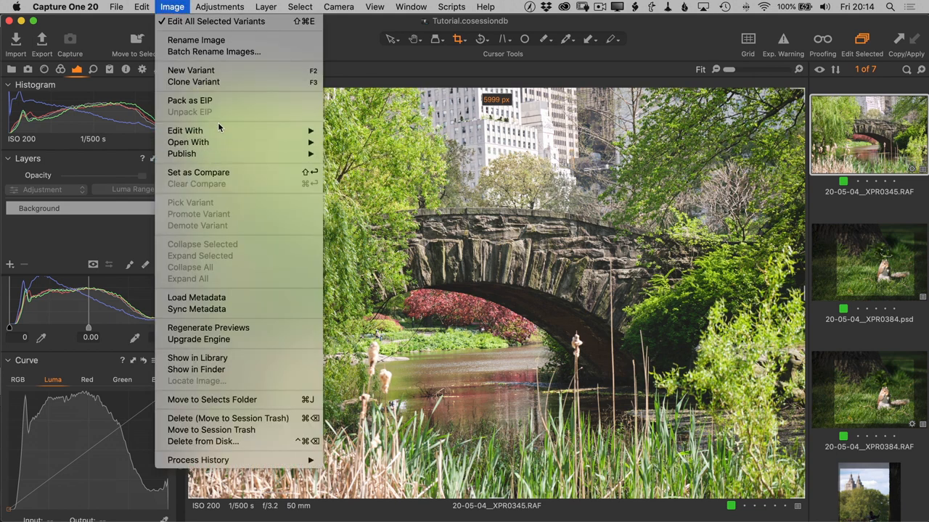
pyautogui.moveTo(185, 131)
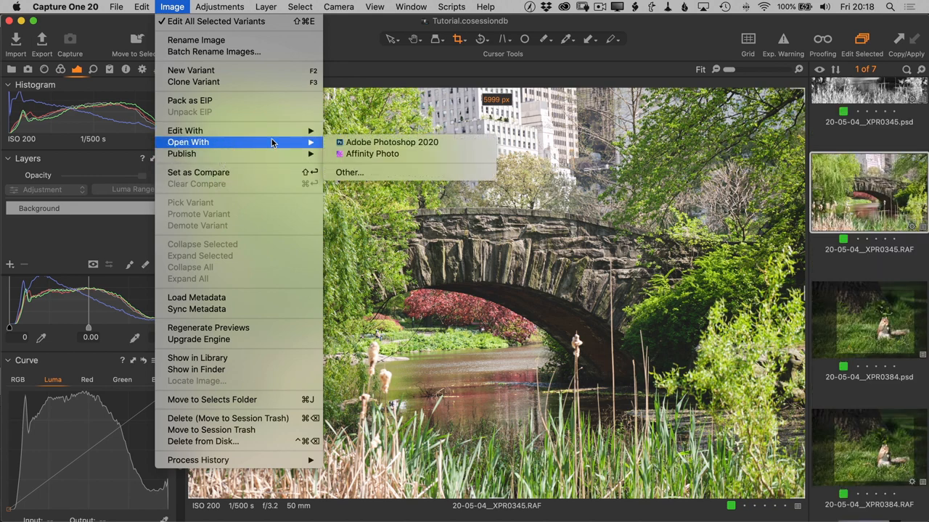
pyautogui.click(392, 143)
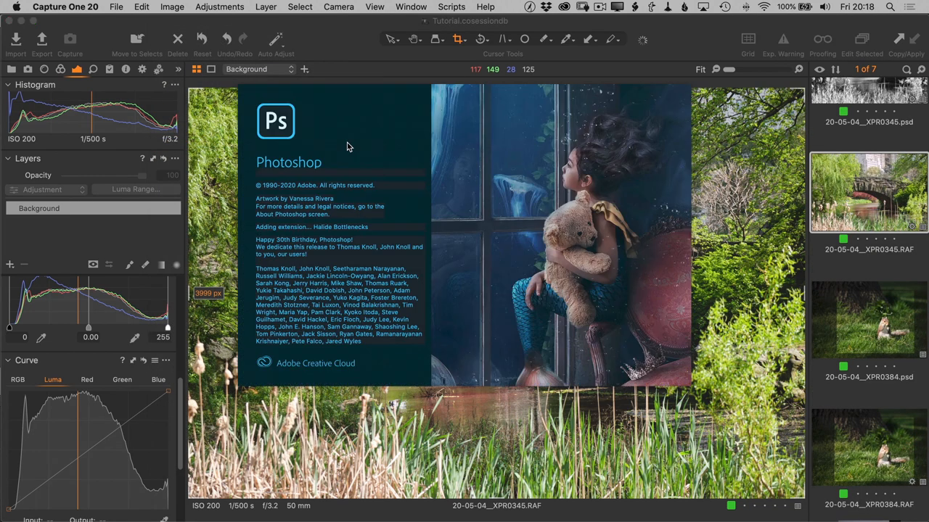
pyautogui.moveTo(348, 144)
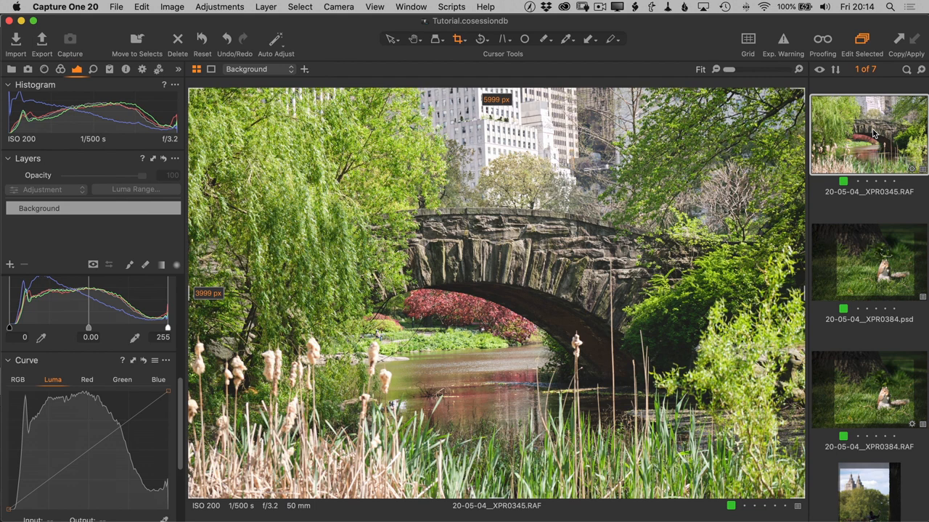
# - Scroll the browser to the black-and-white 20-05-04_XPR0345.psd variant
pyautogui.scroll(-3)
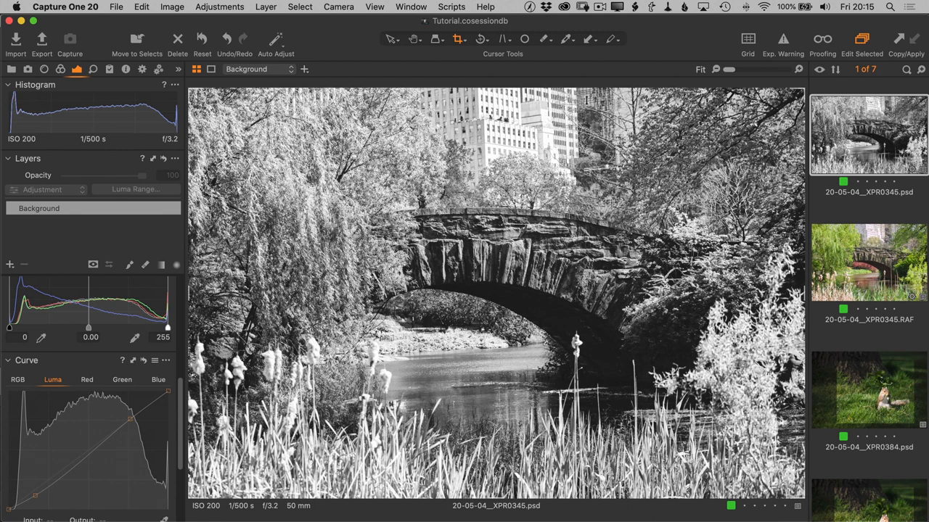
pyautogui.click(172, 6)
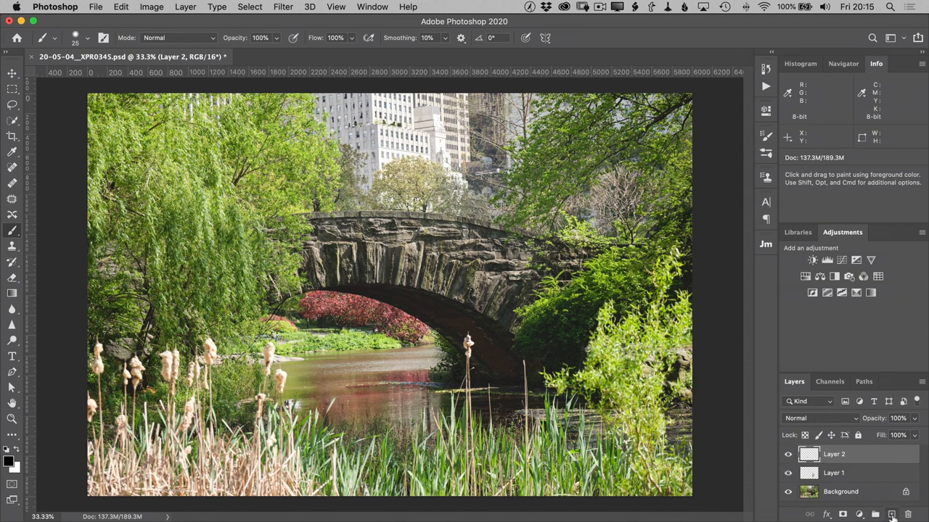
# - Add another empty layer to the bridge PSD, bringing the stack up to Layer 3
pyautogui.click(888, 514)
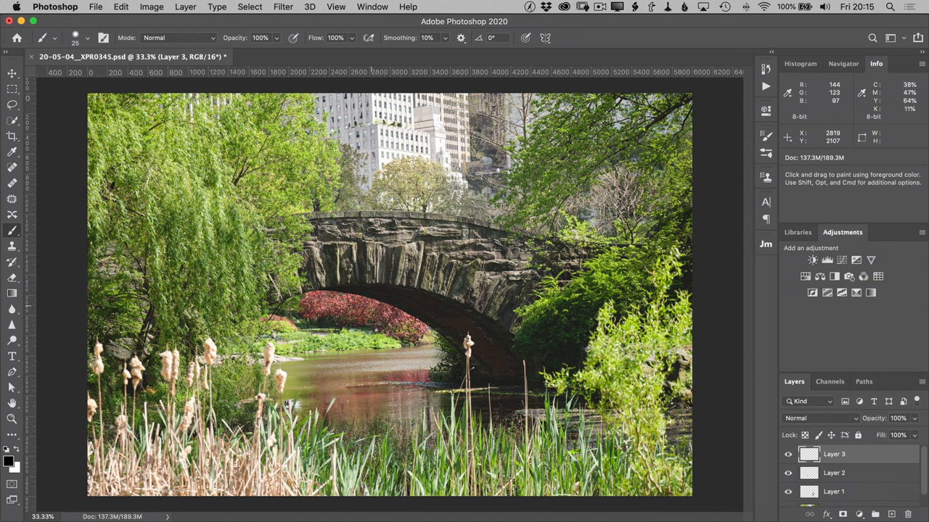